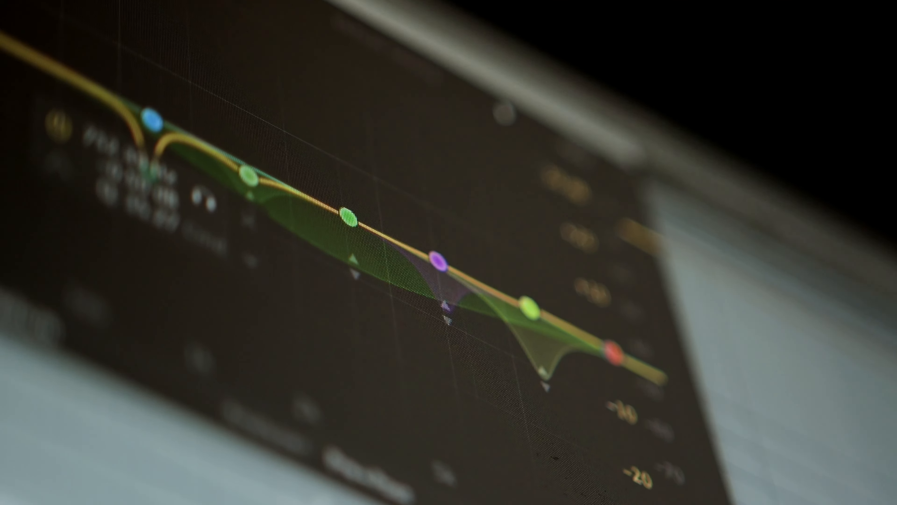
# Open the Kiive NFuse insert on B_Bass_BUS and switch to the Mix window
pyautogui.click(305, 12)
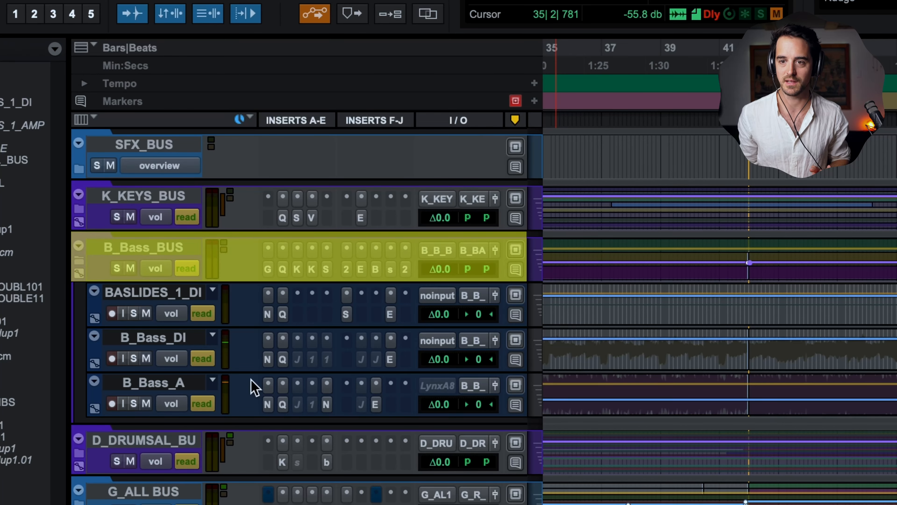
pyautogui.moveTo(274, 284)
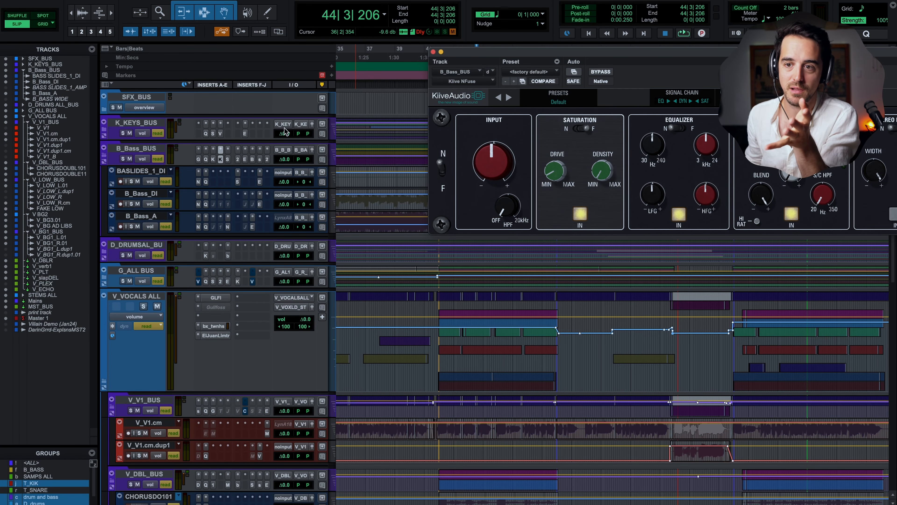
pyautogui.moveTo(267, 124)
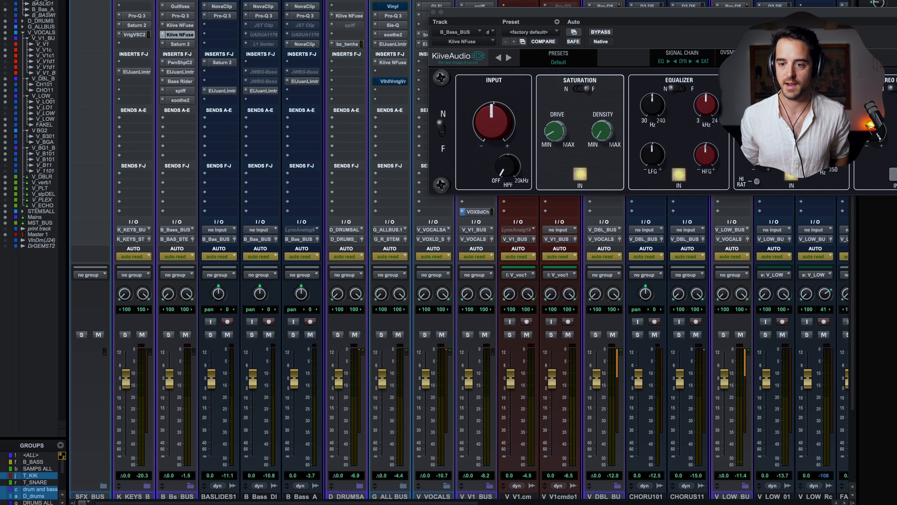
# Solo the V_V1.cm vocal channel strip in the mixer
pyautogui.click(175, 496)
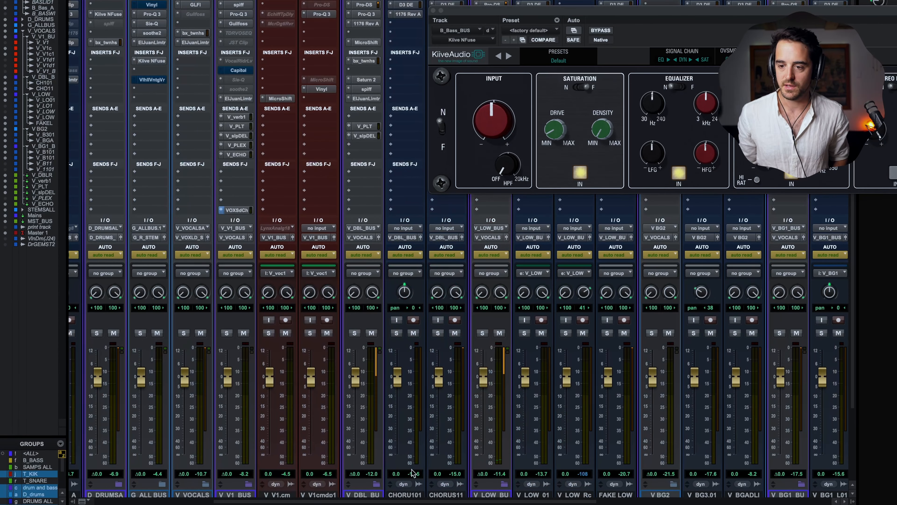
pyautogui.moveTo(272, 350)
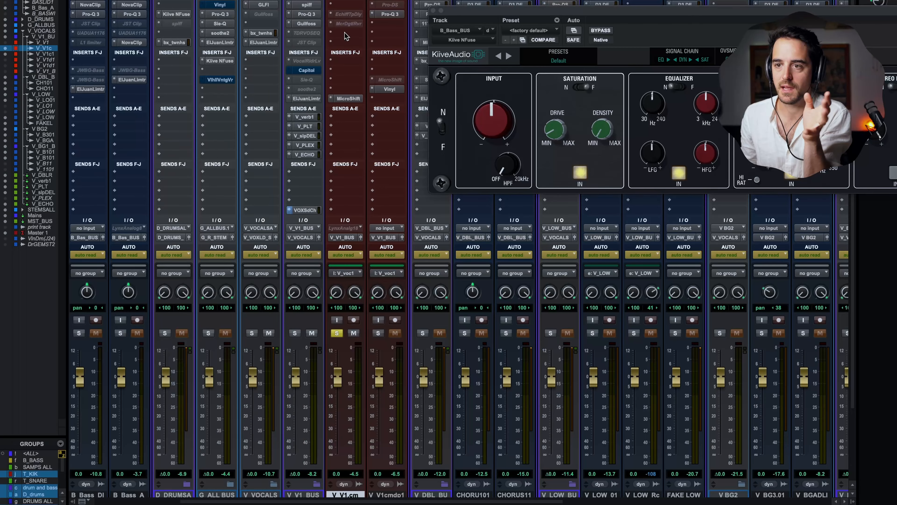
# Insert the XL305R mono reverb on an empty V_V1.cm insert slot
pyautogui.click(346, 31)
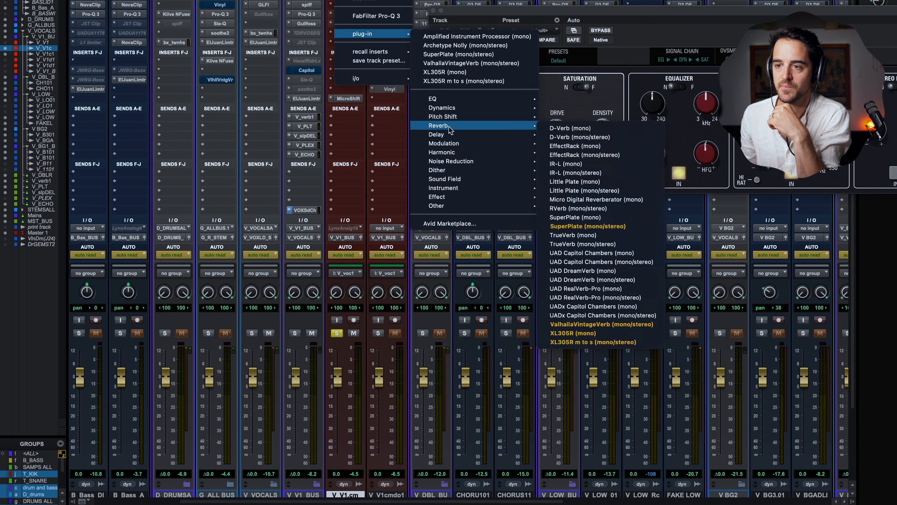
pyautogui.moveTo(606, 129)
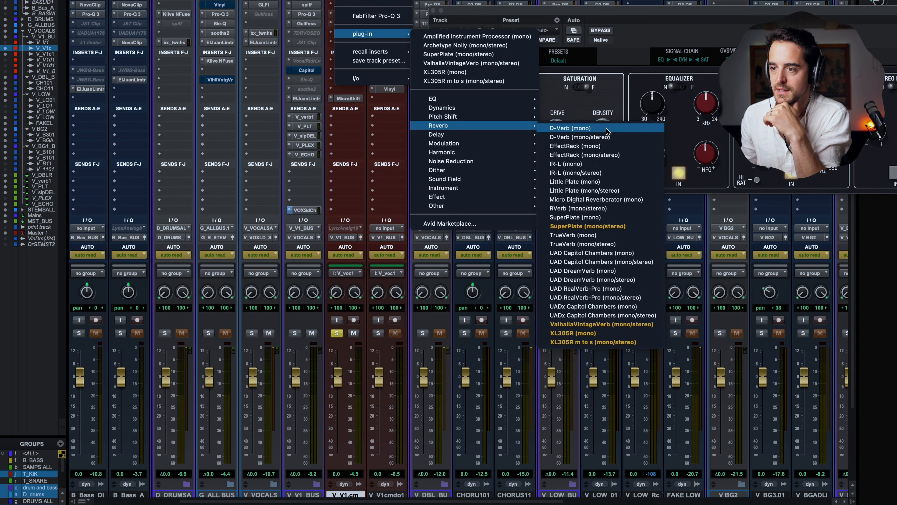
pyautogui.moveTo(622, 226)
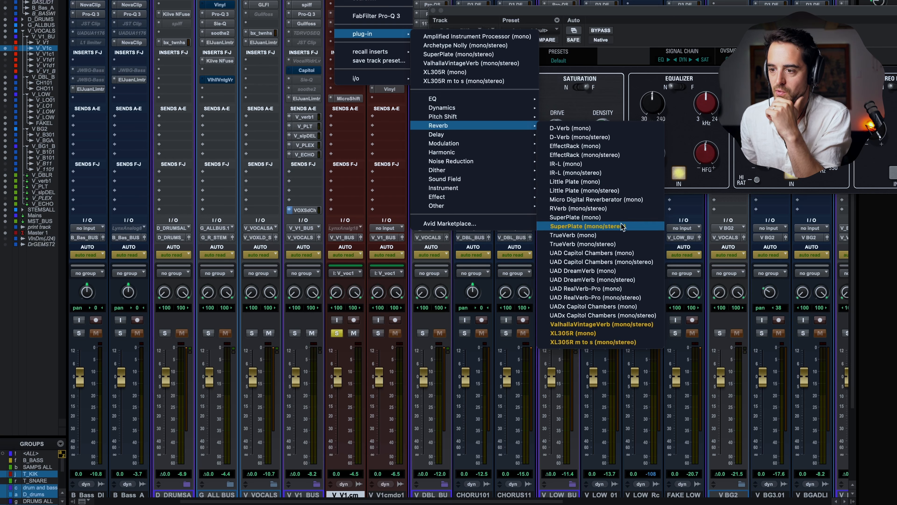
pyautogui.moveTo(595, 337)
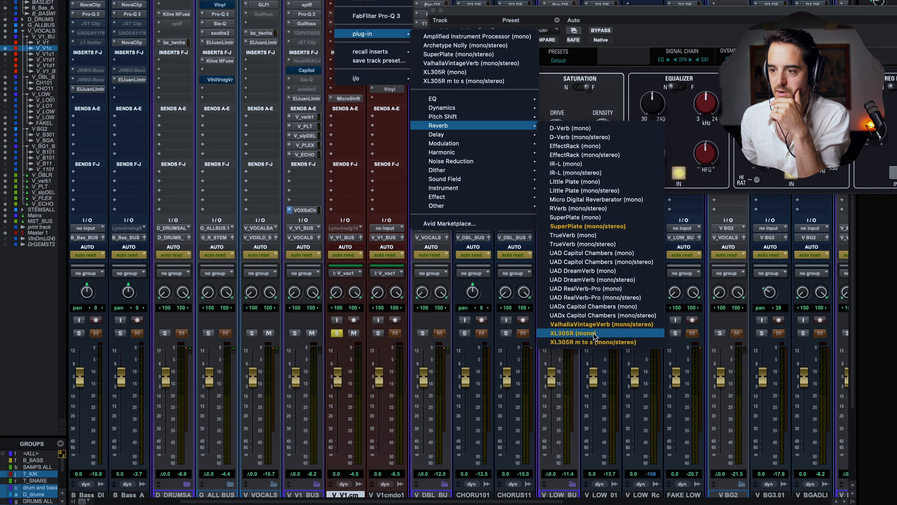
pyautogui.click(582, 333)
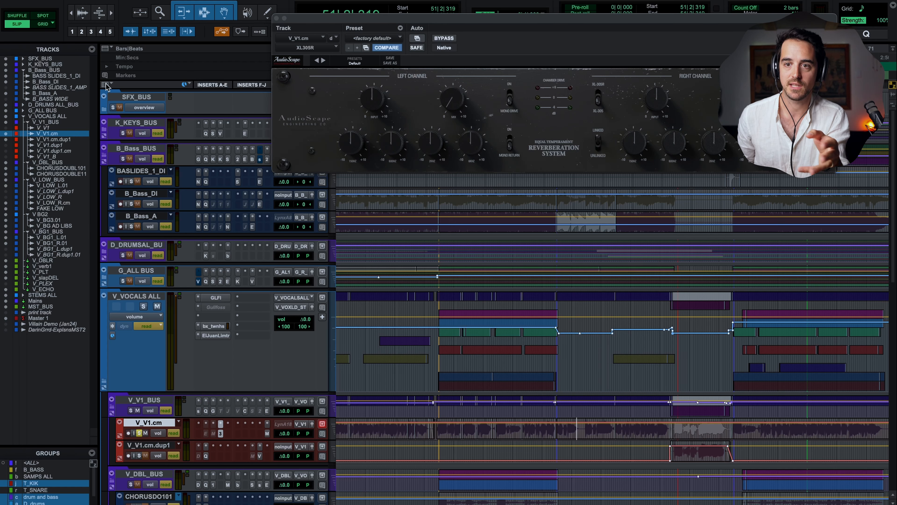
# Browse the Harmonic plug-in submenu for an empty insert slot
pyautogui.click(106, 84)
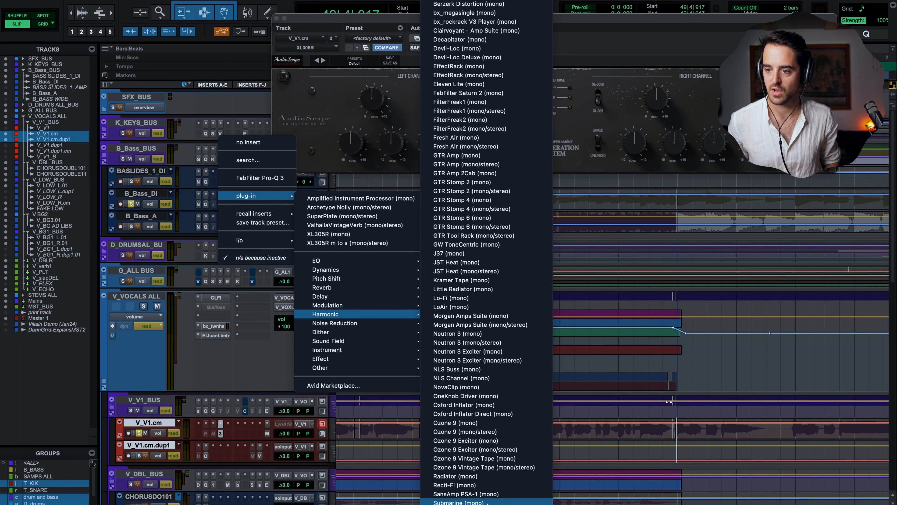
# Add the SansAmp PSA-1 mono to the B_Bass_DI track
pyautogui.click(467, 494)
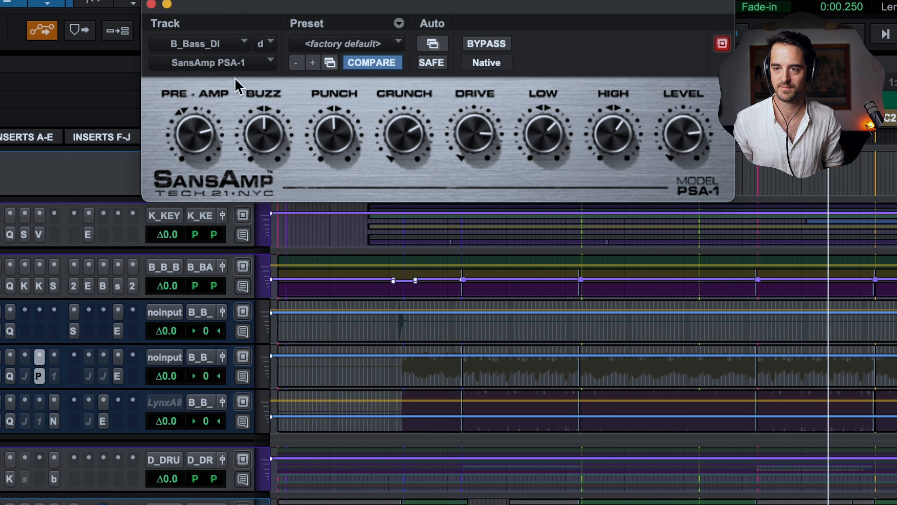
pyautogui.moveTo(190, 9)
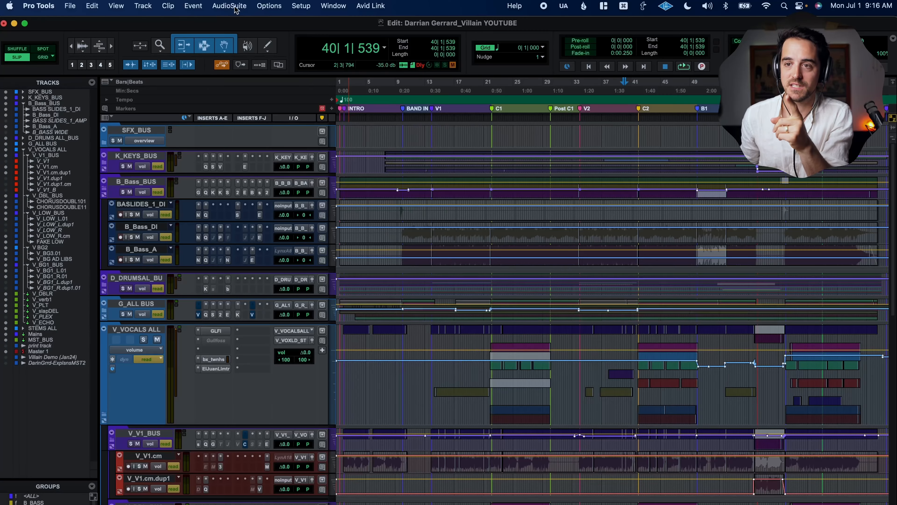
# Expand the K_KEYS_BUS folder to show its keys and synth tracks
pyautogui.click(229, 6)
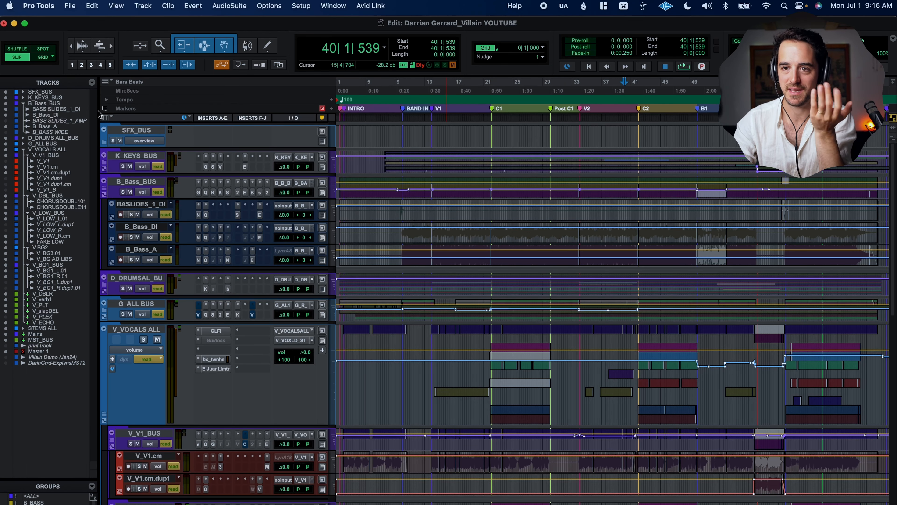
pyautogui.click(110, 118)
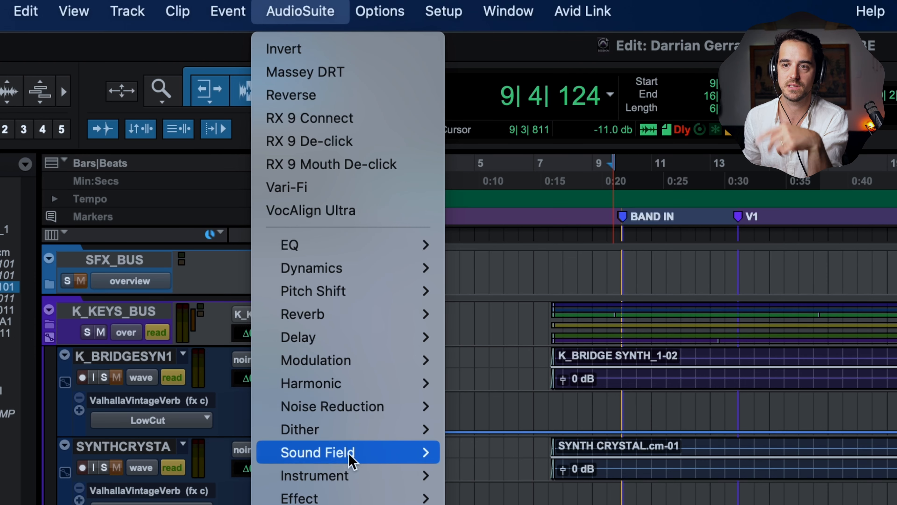
pyautogui.moveTo(298, 337)
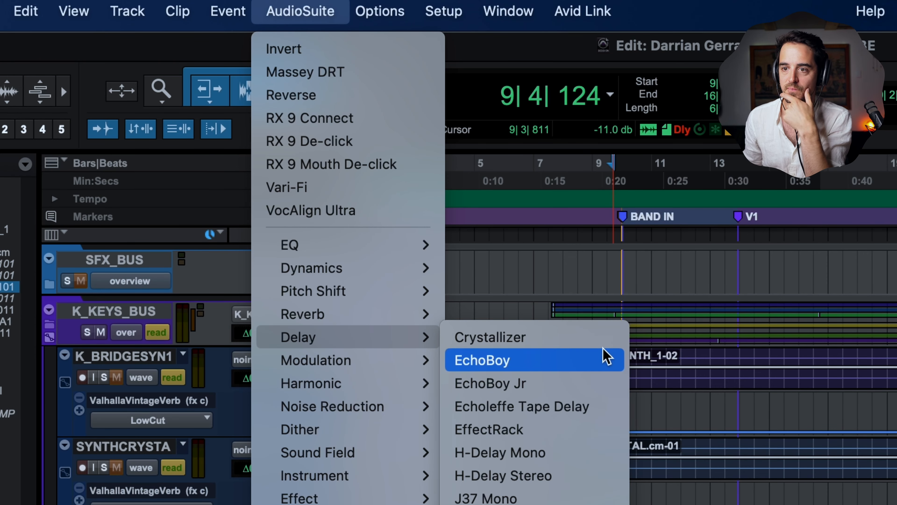
pyautogui.moveTo(514, 380)
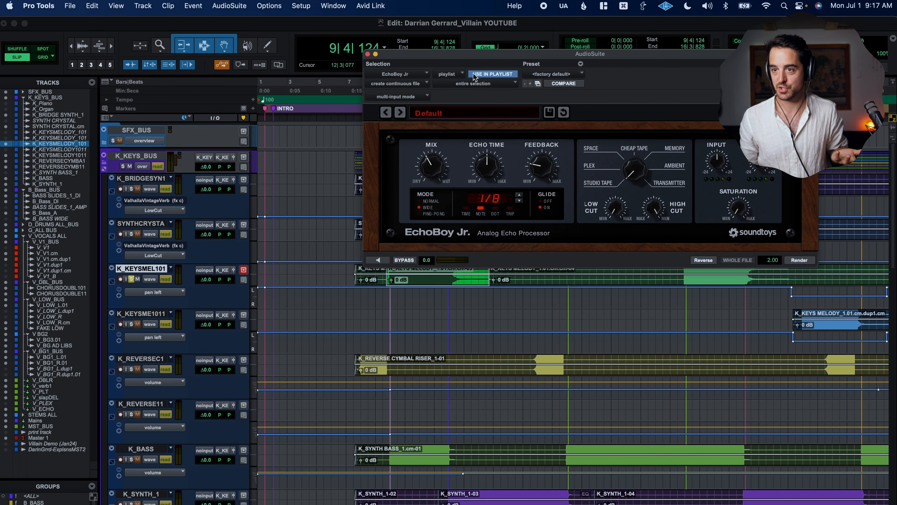
# Move the EchoBoy Jr. AudioSuite window up before adjusting feedback and style
pyautogui.moveTo(589, 54); pyautogui.dragTo(589, 29)
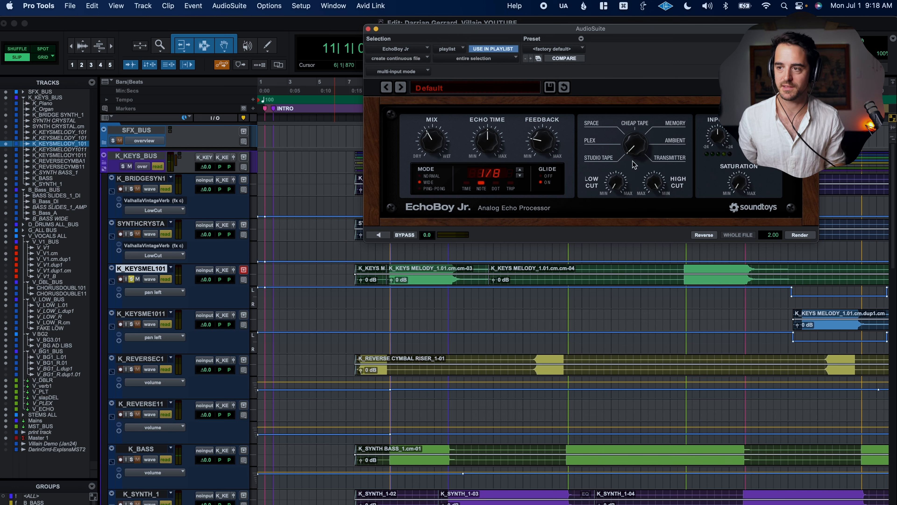
pyautogui.moveTo(745, 165)
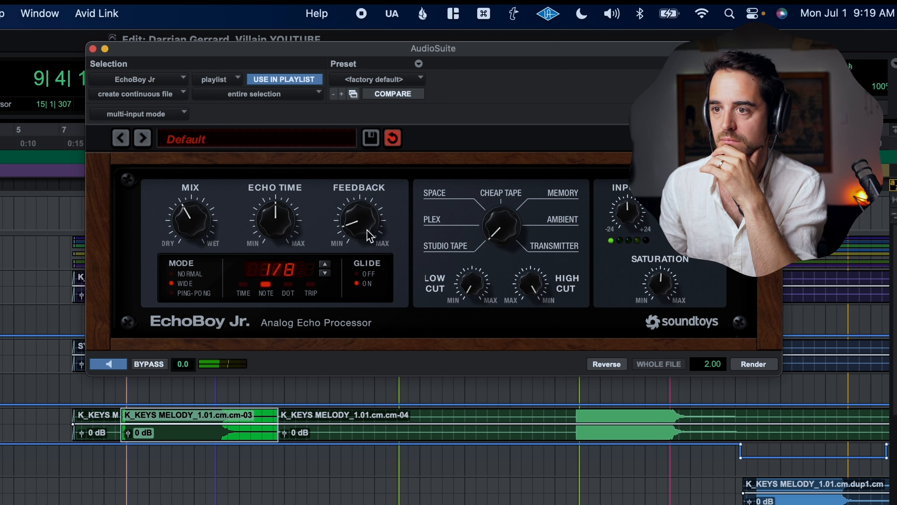
# Set the EchoBoy Jr. Echo Time note value to 1/16
pyautogui.moveTo(359, 223); pyautogui.dragTo(349, 223)
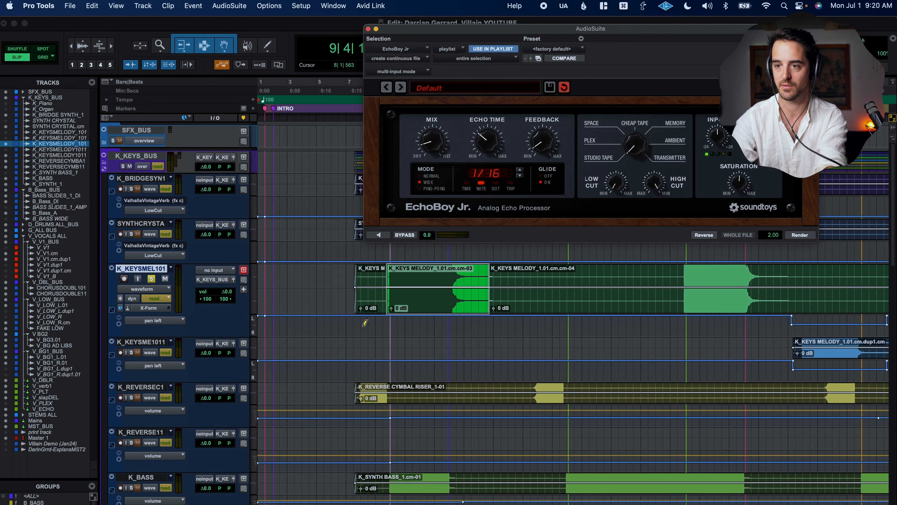
# Extend the selection to include the following K_KEYS MELODY clip
pyautogui.click(800, 234)
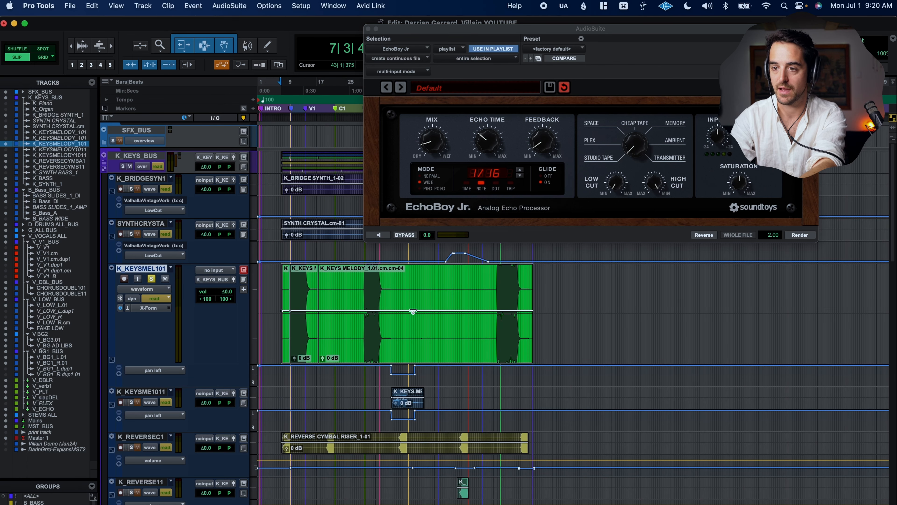
# Render the 1/16 EchoBoy Jr. delay onto the selected keys melody clips
pyautogui.click(800, 235)
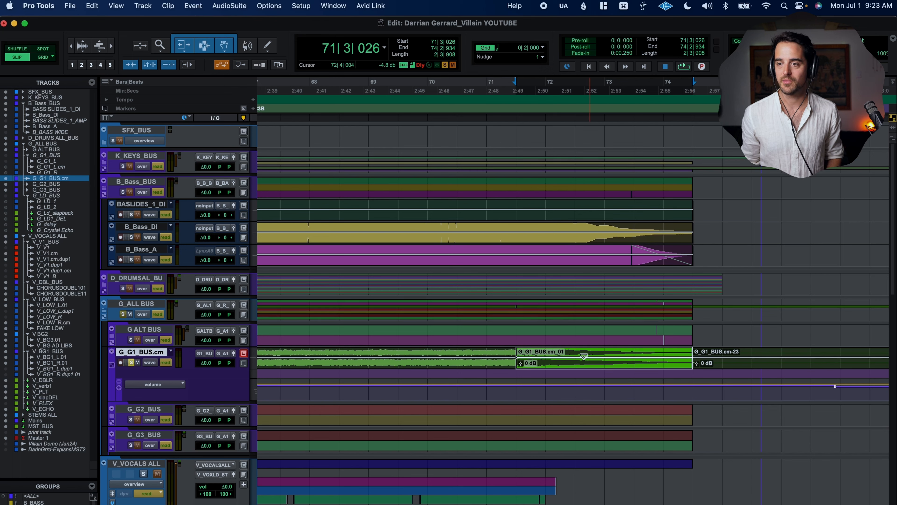
# Open the AudioSuite menu over the G1 guitar bus clip near bar 71
pyautogui.click(229, 6)
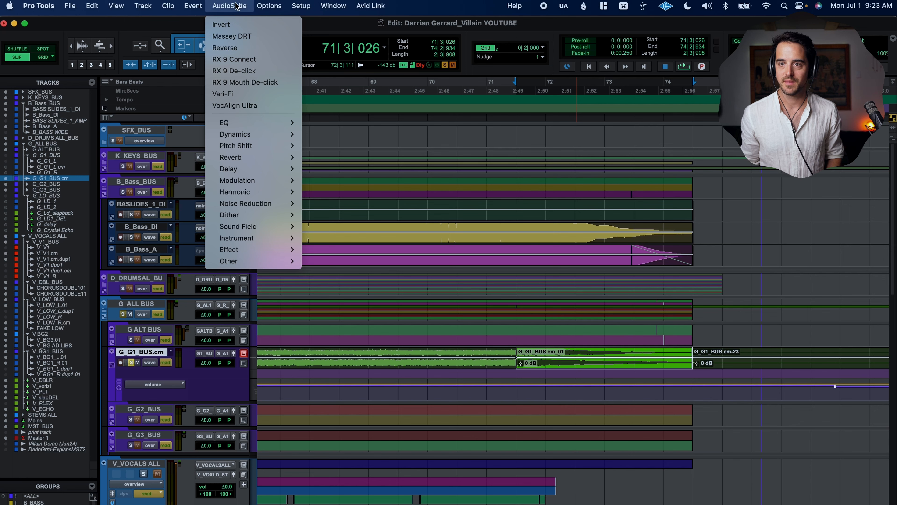
pyautogui.moveTo(238, 261)
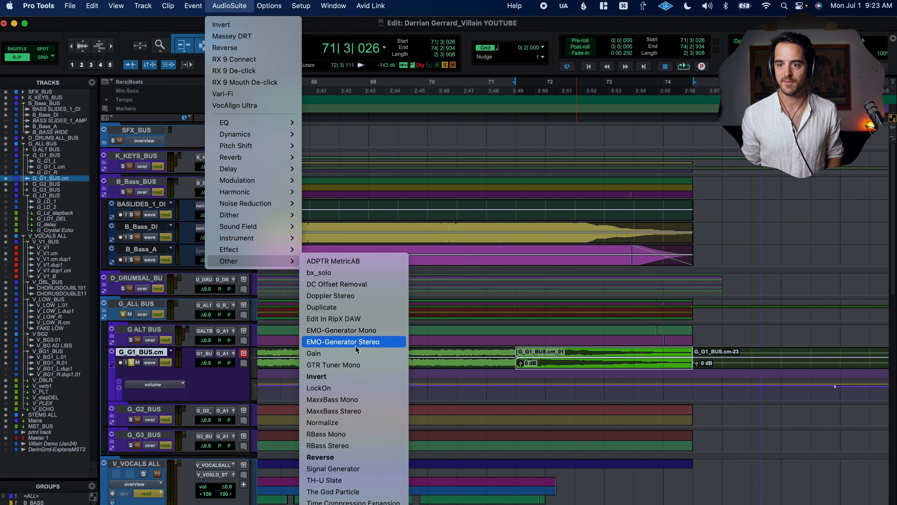
pyautogui.moveTo(318, 20)
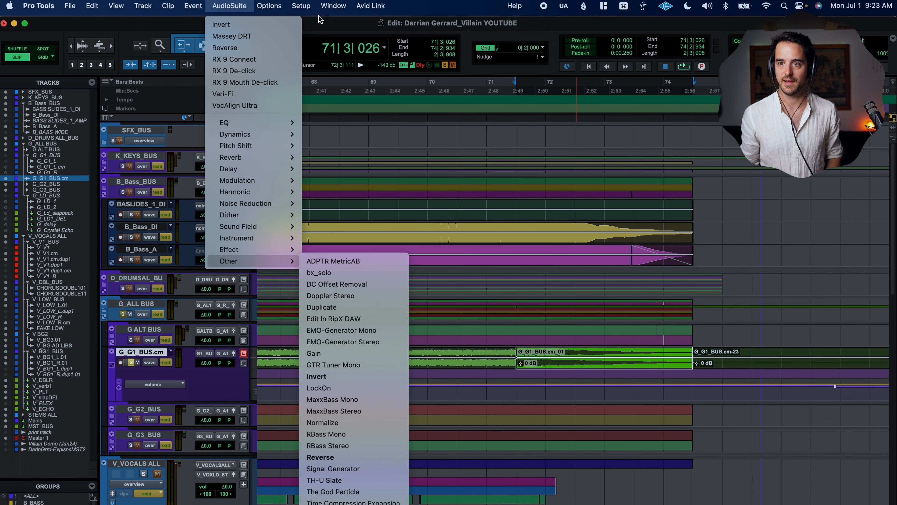
# Choose the Reverse process under AudioSuite > Other for the G1 guitar clip
pyautogui.click(320, 457)
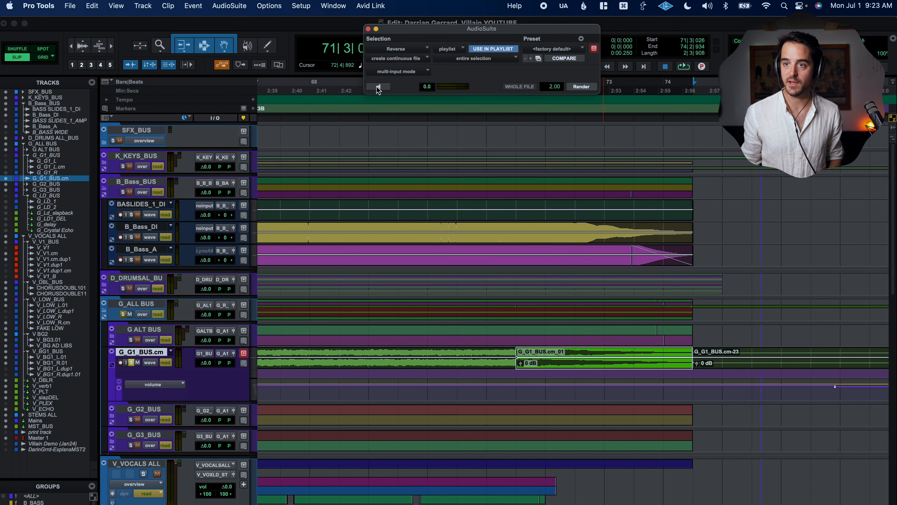
# Preview and render the G1 guitar bus clip reversed so it swells into bar 74
pyautogui.click(378, 86)
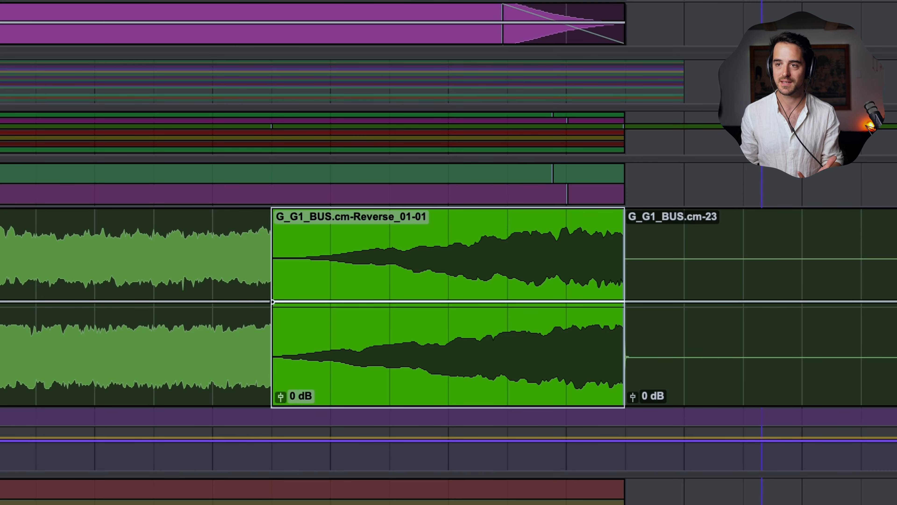
pyautogui.moveTo(524, 345)
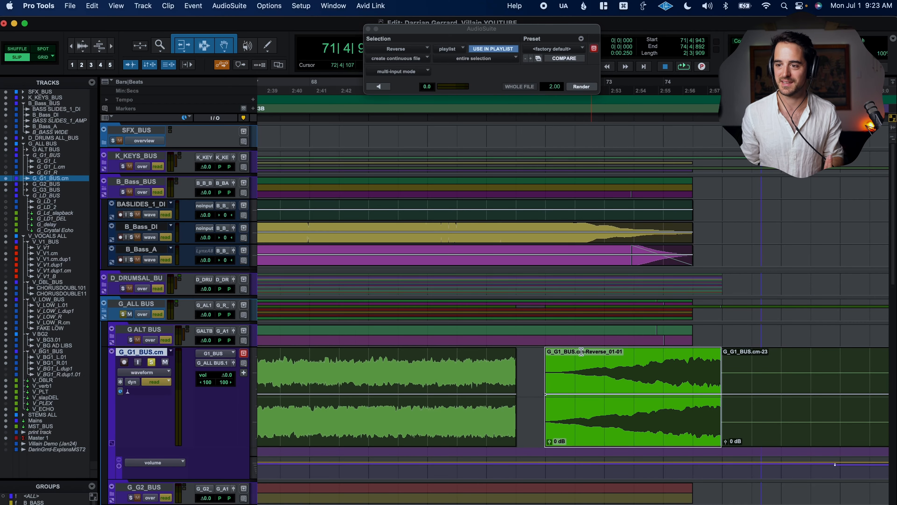
pyautogui.click(229, 5)
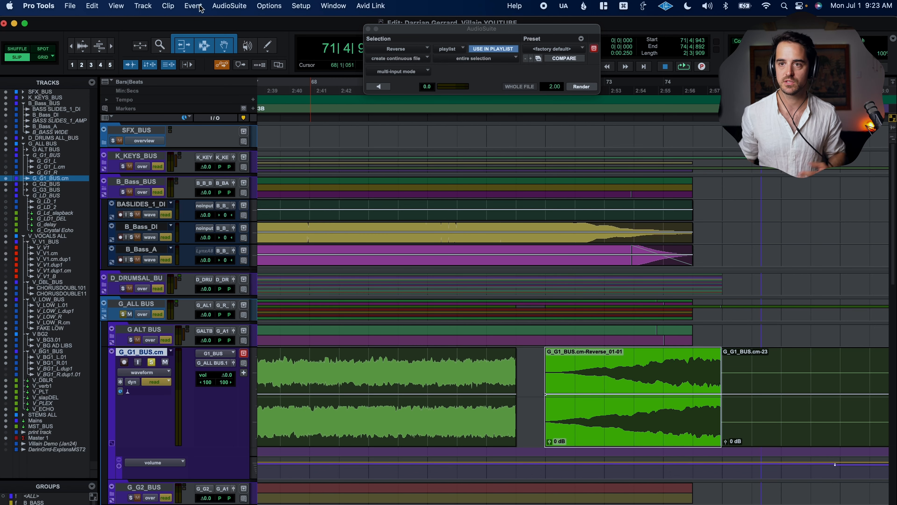
# Load the Tremolator modulation effect from AudioSuite and set its rhythm to 1/16th notes
pyautogui.click(229, 6)
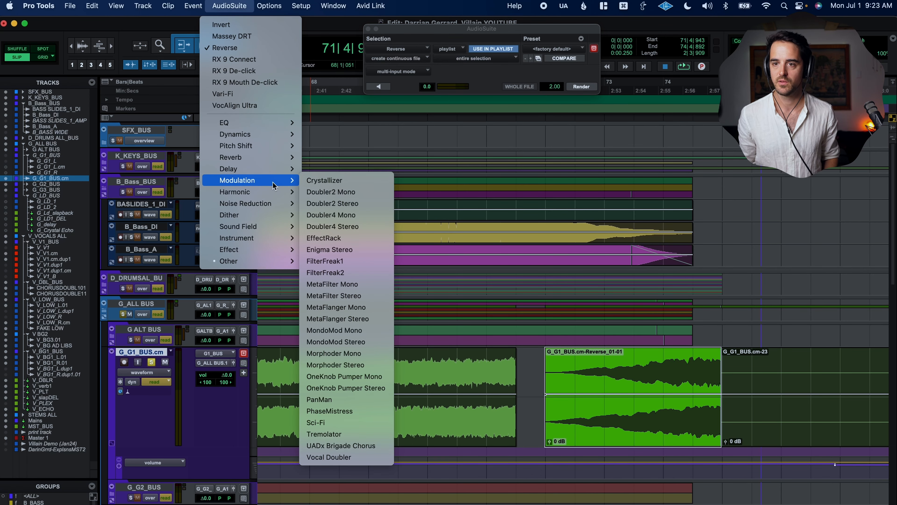
pyautogui.moveTo(337, 428)
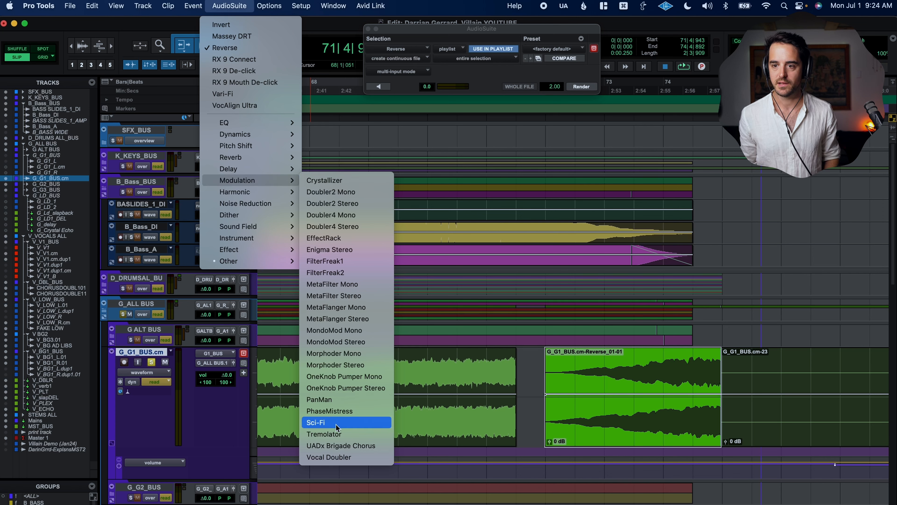
pyautogui.click(324, 434)
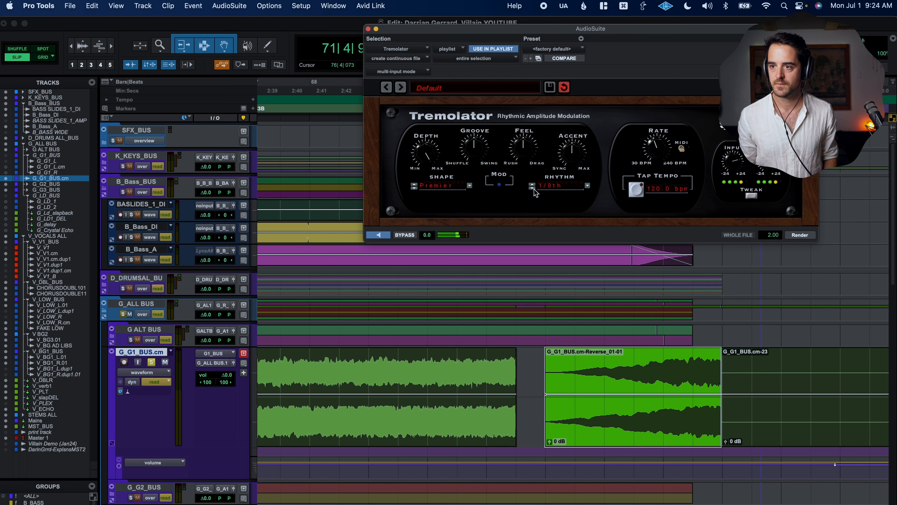
pyautogui.click(531, 184)
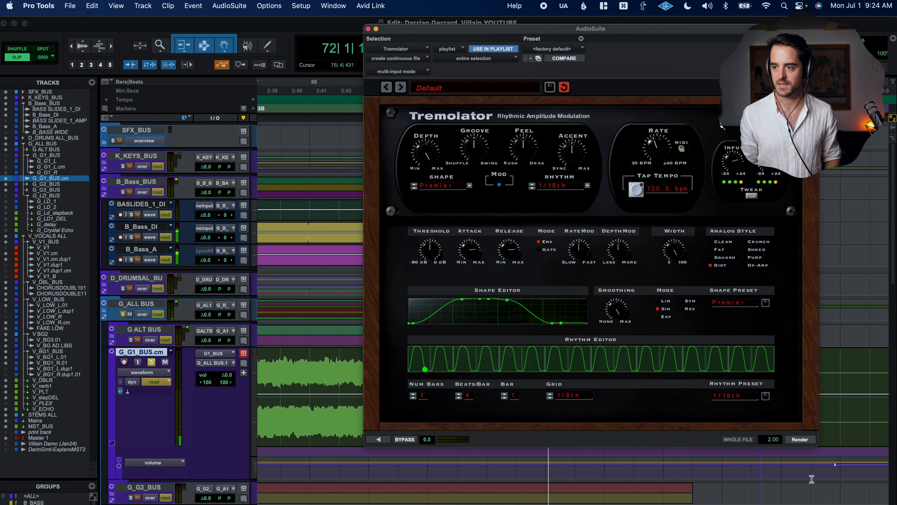
# Close the Tremolator and bring up the Duplicate Tracks dialog for G_G1_BUS.cm
pyautogui.click(800, 440)
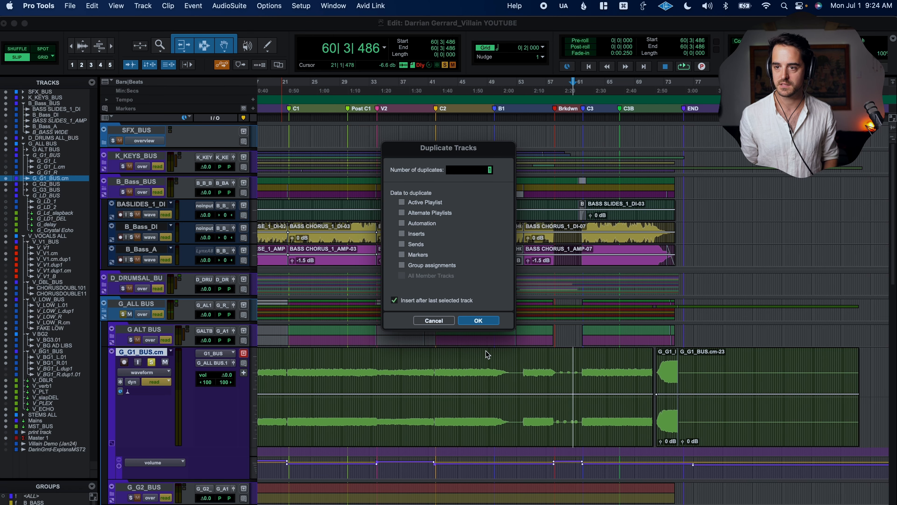
# Confirm the duplicate, creating G_G1_BUS.cm.dup1 to hold the tremolo clip before bar 62
pyautogui.click(478, 321)
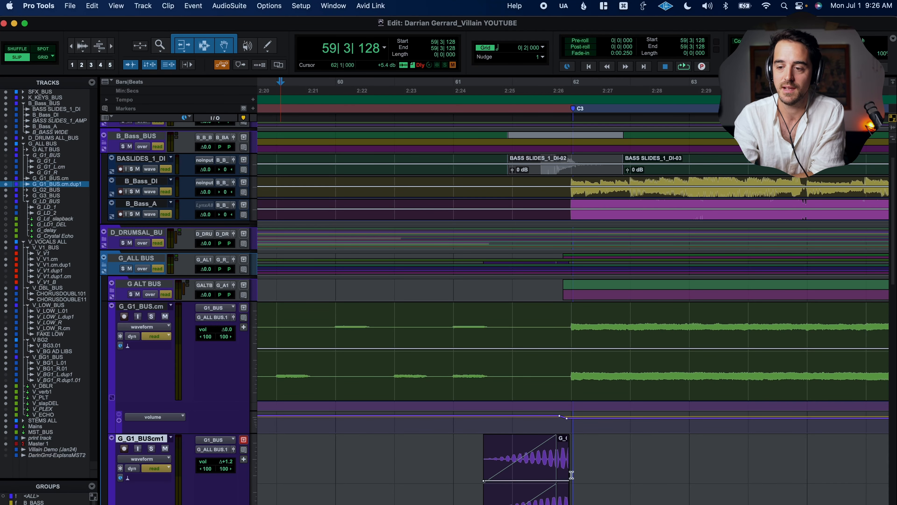
pyautogui.press('cmd+=')
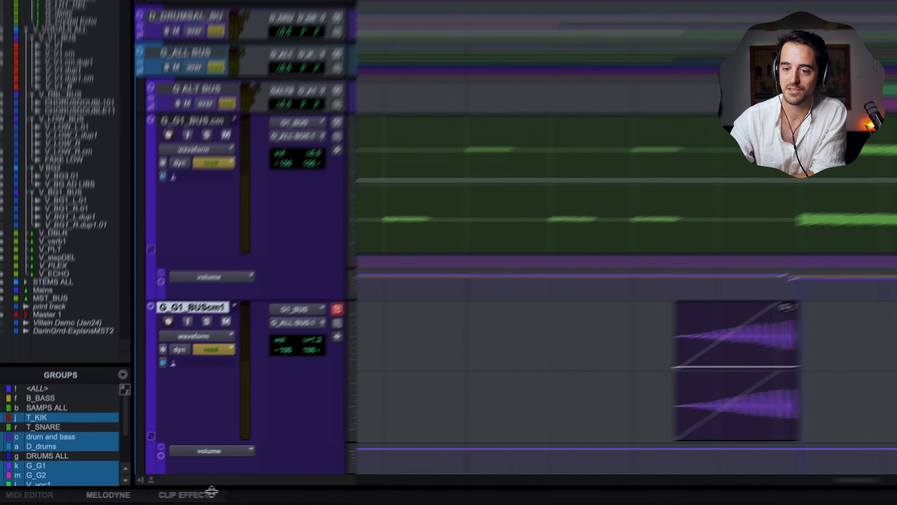
# Apply clip-effects EQ to the St.OHs_Villain-03 overhead clip, cutting the HF band to about -11.6 dB
pyautogui.click(196, 494)
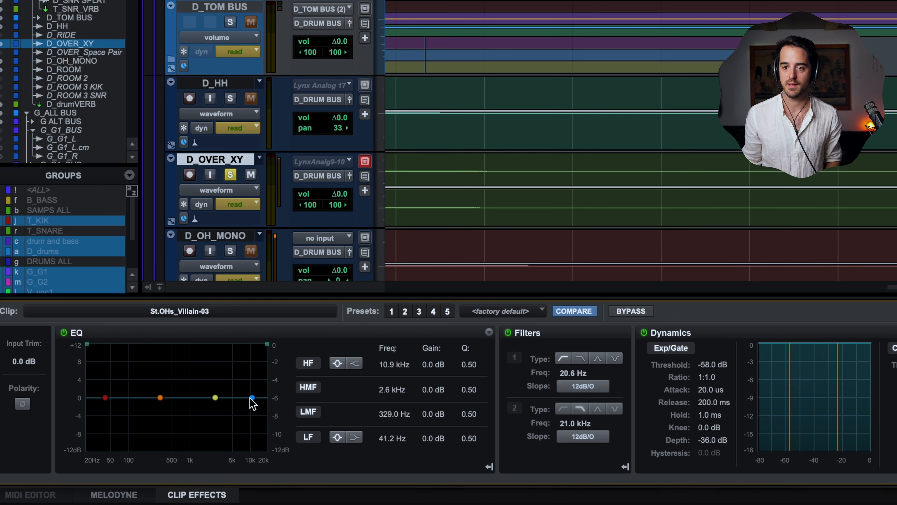
pyautogui.moveTo(251, 399); pyautogui.dragTo(246, 373)
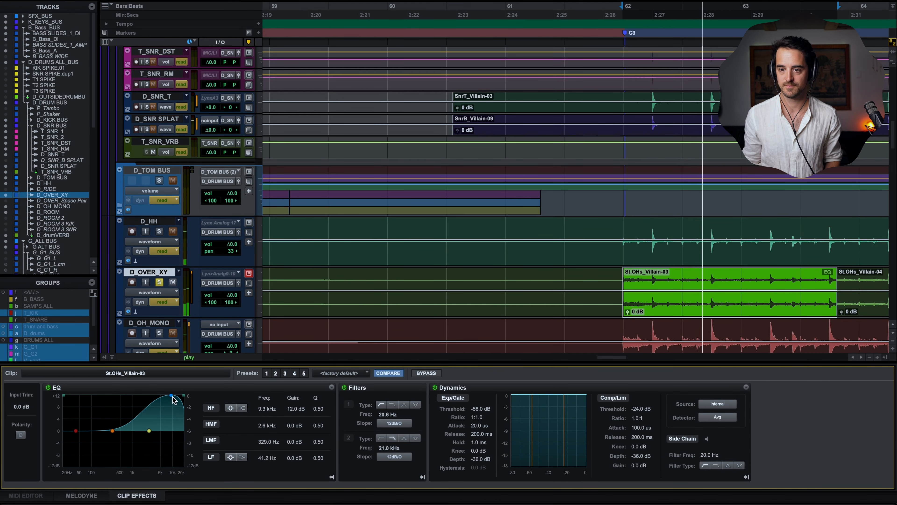
pyautogui.moveTo(171, 398); pyautogui.dragTo(175, 462)
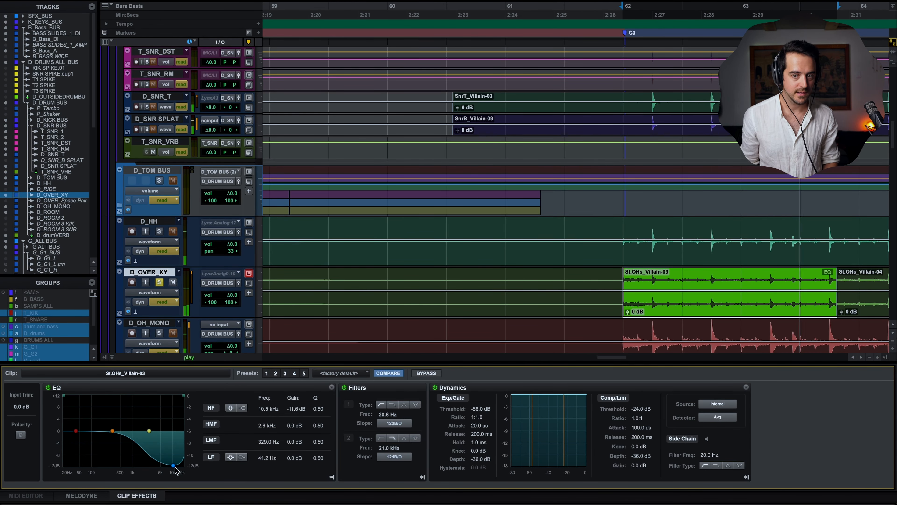